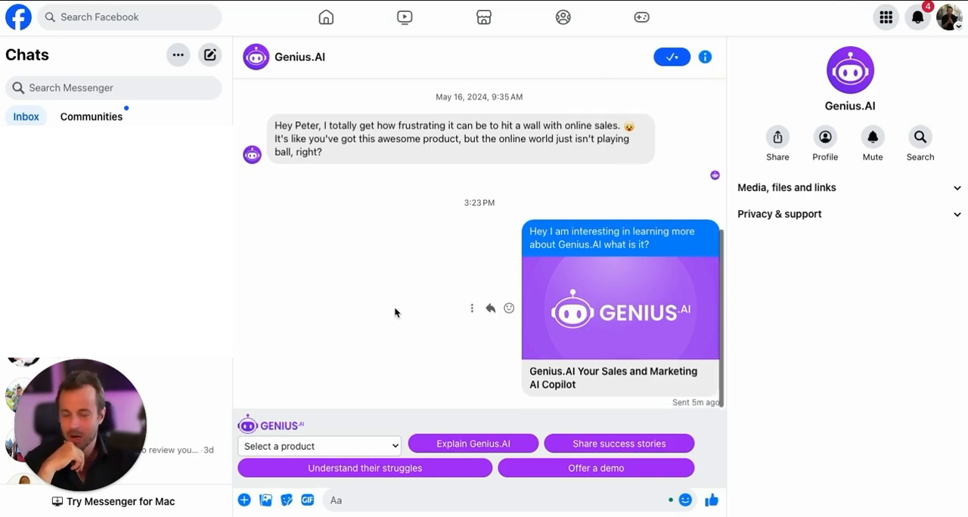
pyautogui.moveTo(415, 202)
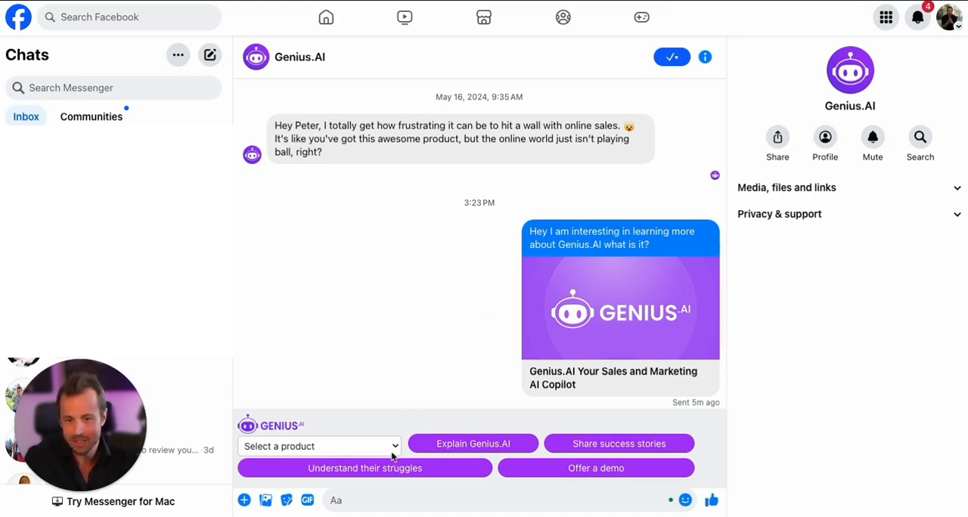
# Choose Genius.AI in the toolbar's product selector so the suggested reply topics update
pyautogui.click(318, 445)
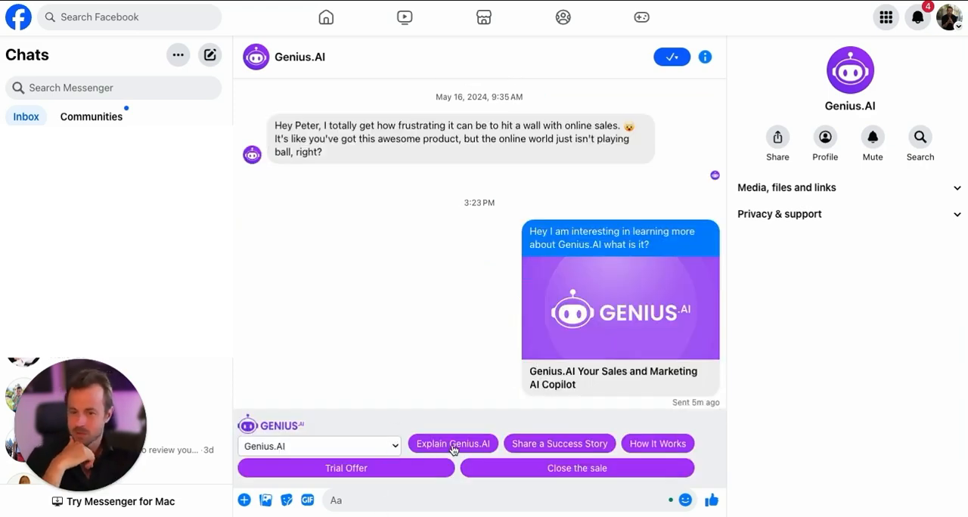
# Generate the 'Explain Genius.AI' reply into the Messenger message box and begin editing the draft
pyautogui.click(452, 443)
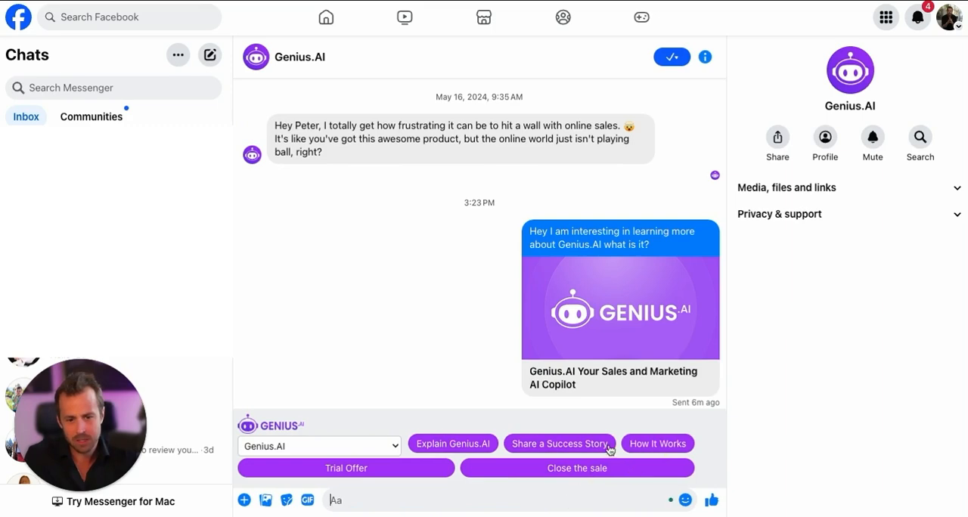
pyautogui.click(657, 444)
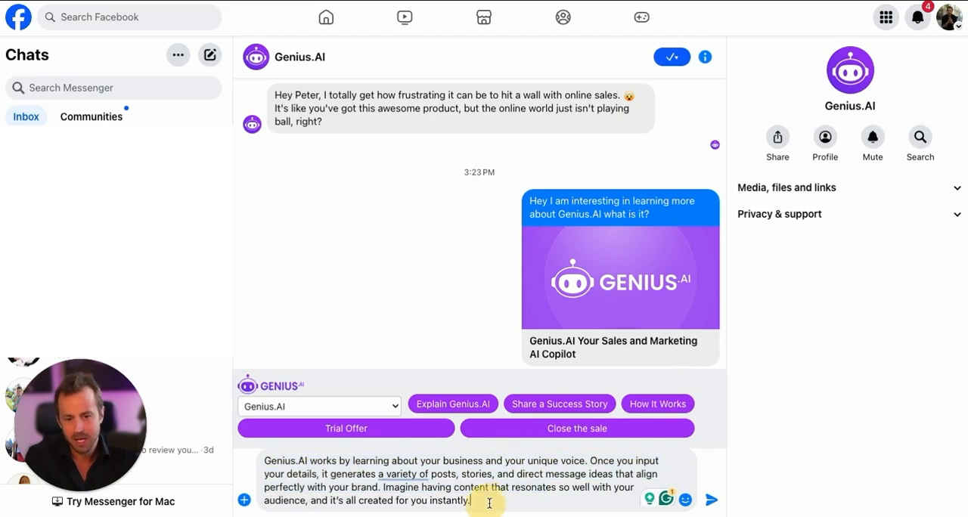
pyautogui.click(711, 499)
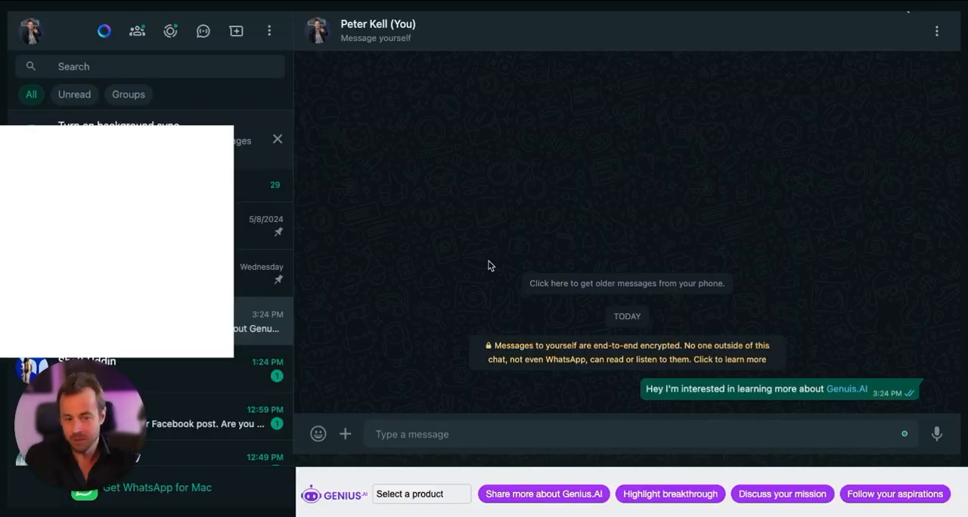
# Have Genius.AI analyse the latest WhatsApp message and draft an introductory pitch reply in the chat
pyautogui.click(420, 493)
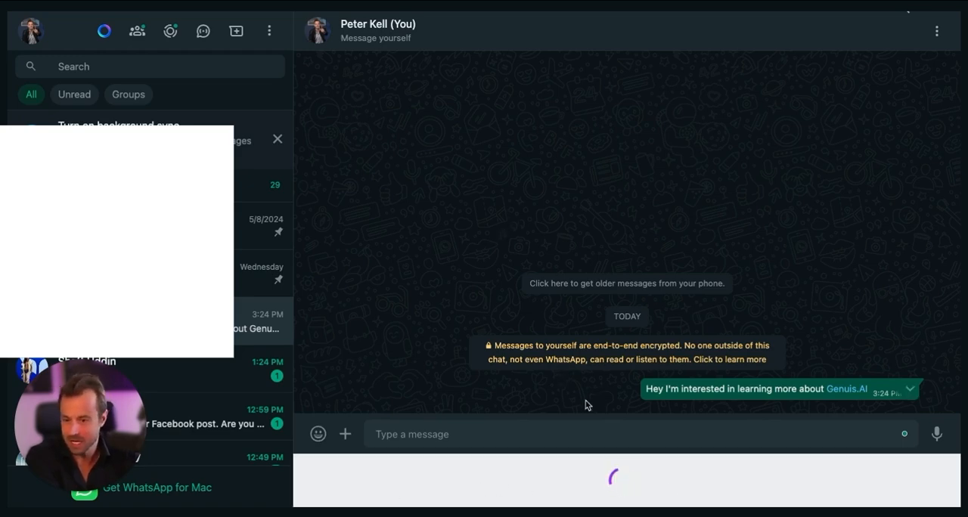
pyautogui.moveTo(430, 504)
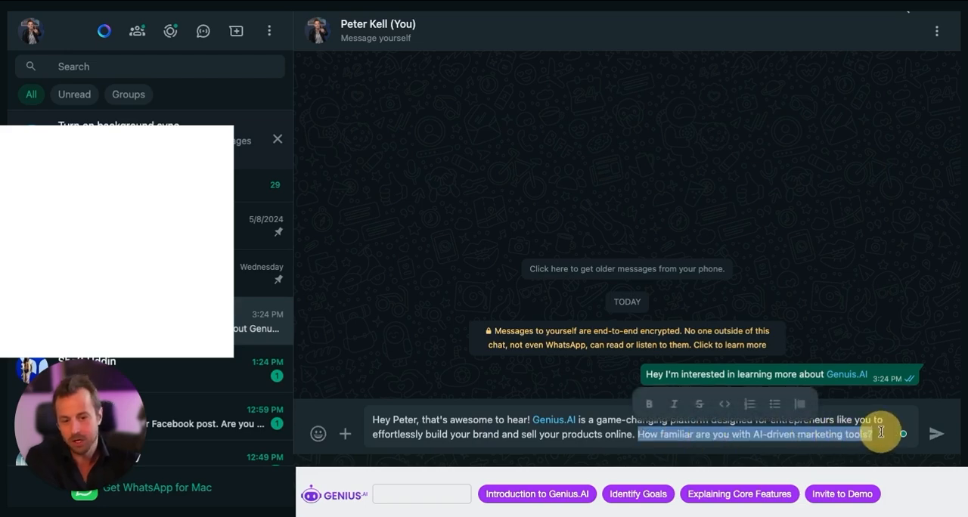
pyautogui.click(936, 432)
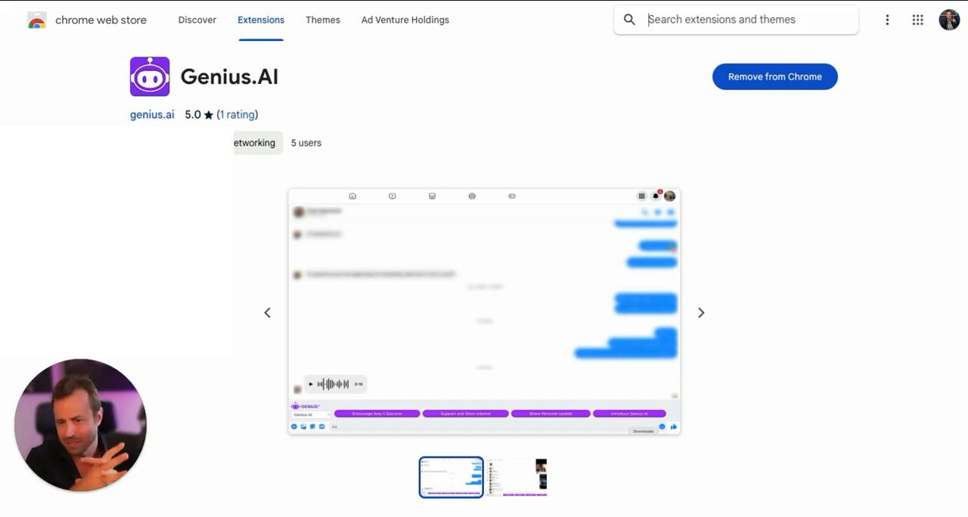
pyautogui.moveTo(542, 108)
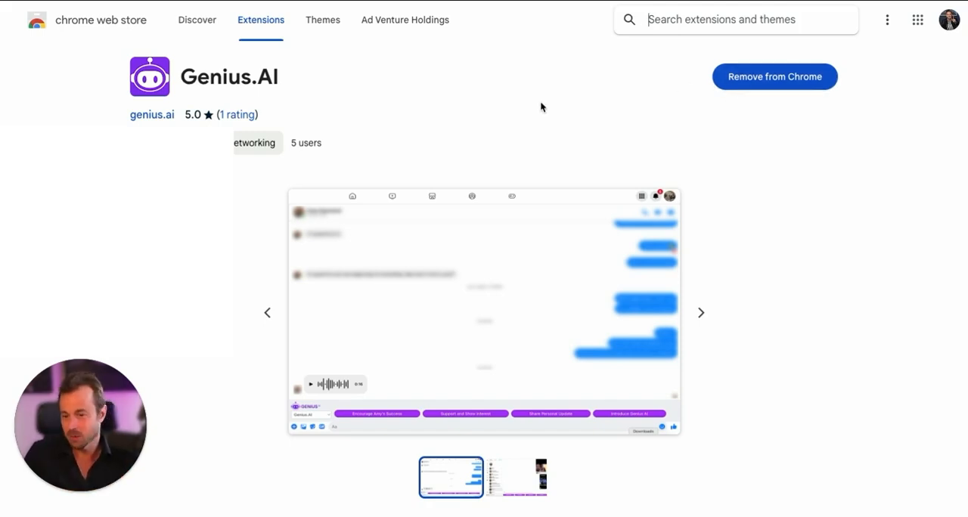